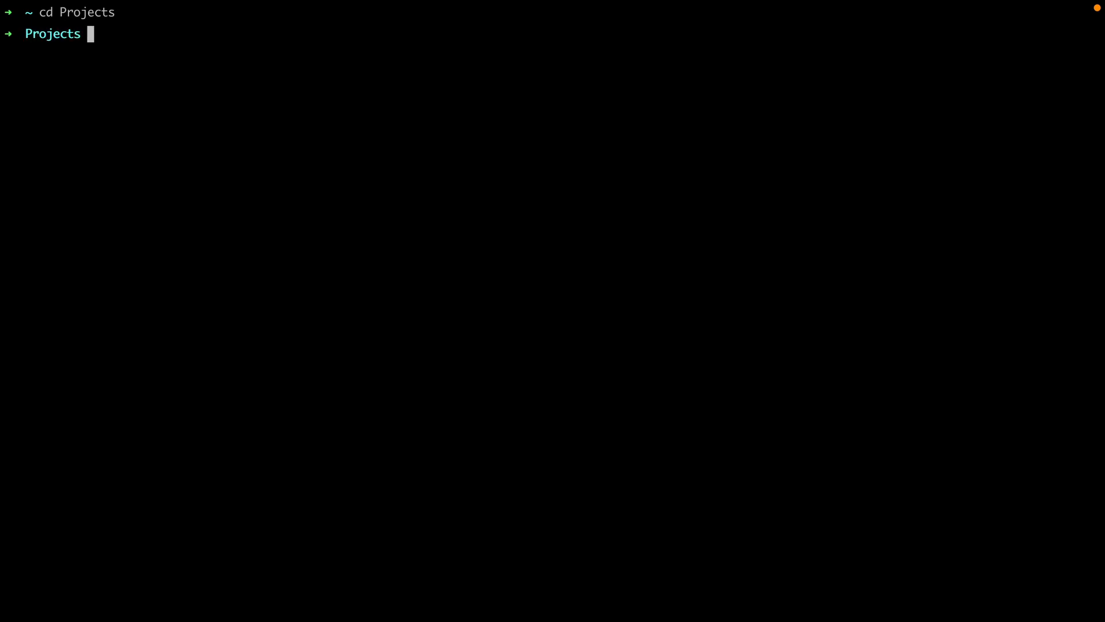
- Create a new Laravel project named kanban and change into its directory
text(l)
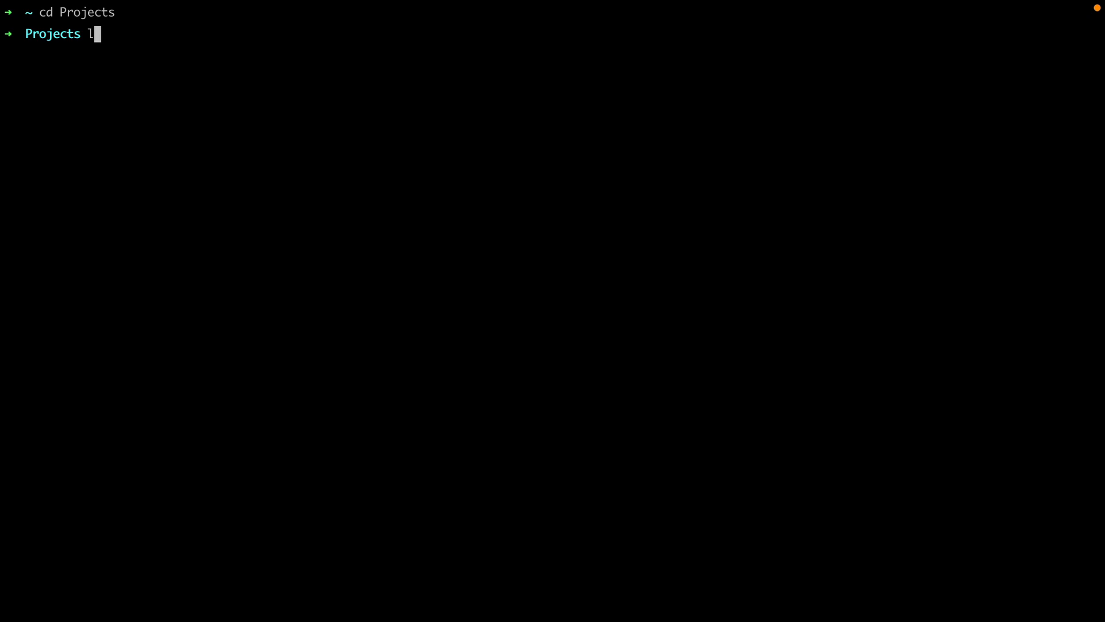
text(aravel new)
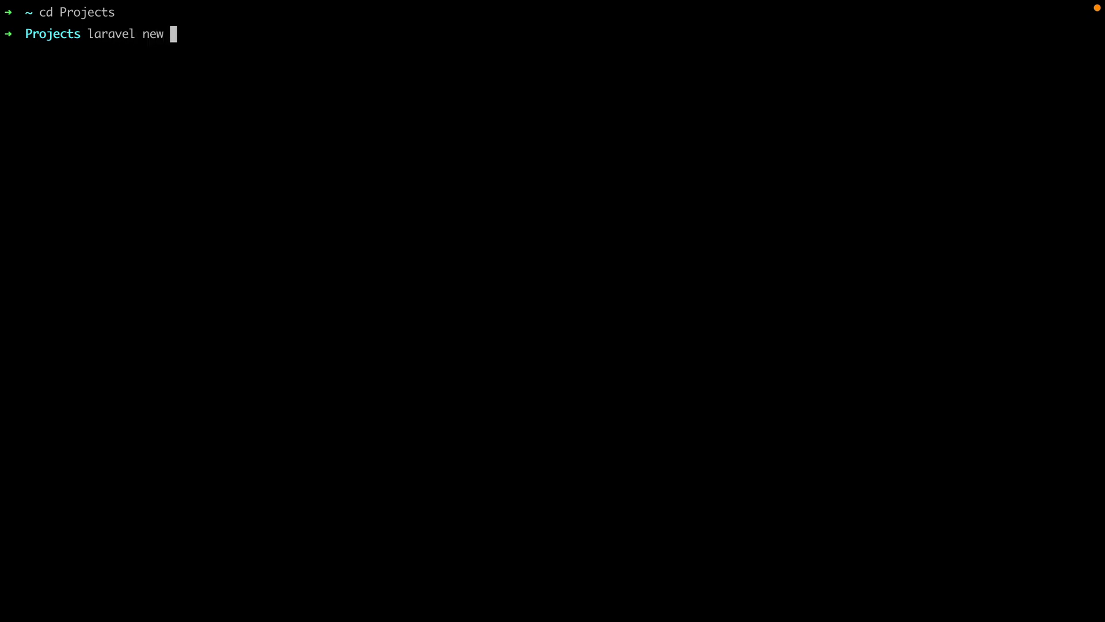
text(kanban)
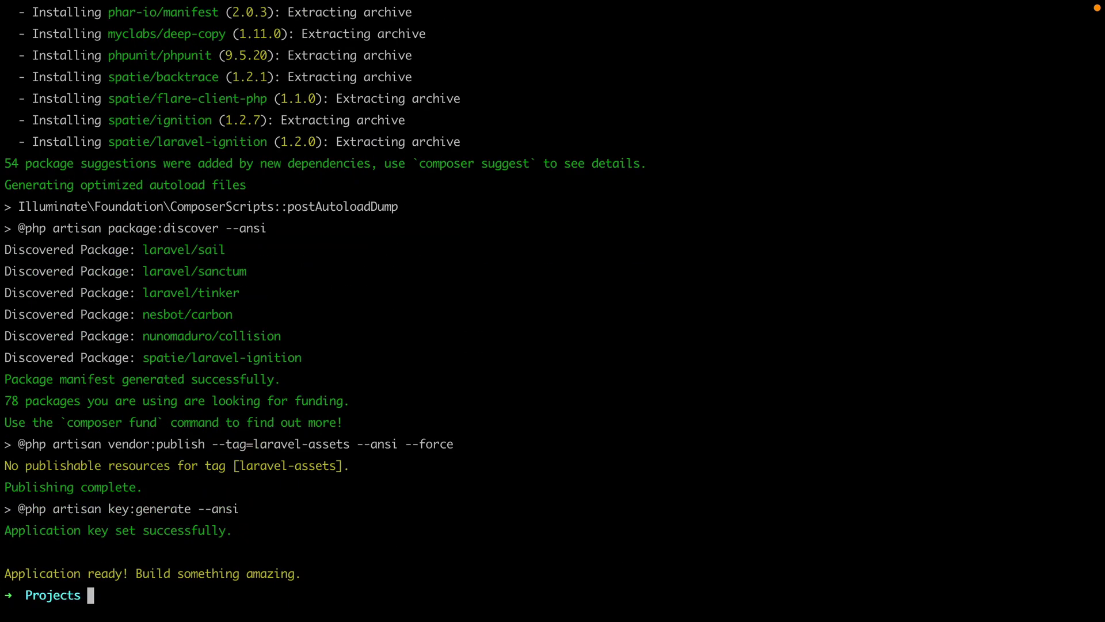
text(cd kanban)
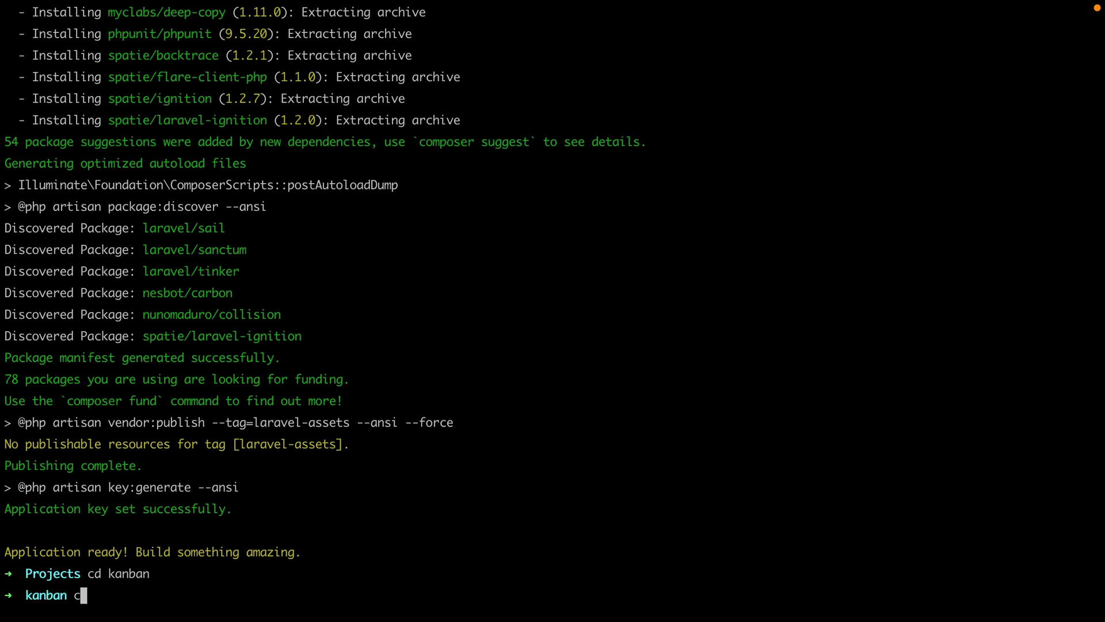
- Require laravel/breeze, install its Vue scaffolding, then run npm install and npm run dev
text(omposer requ)
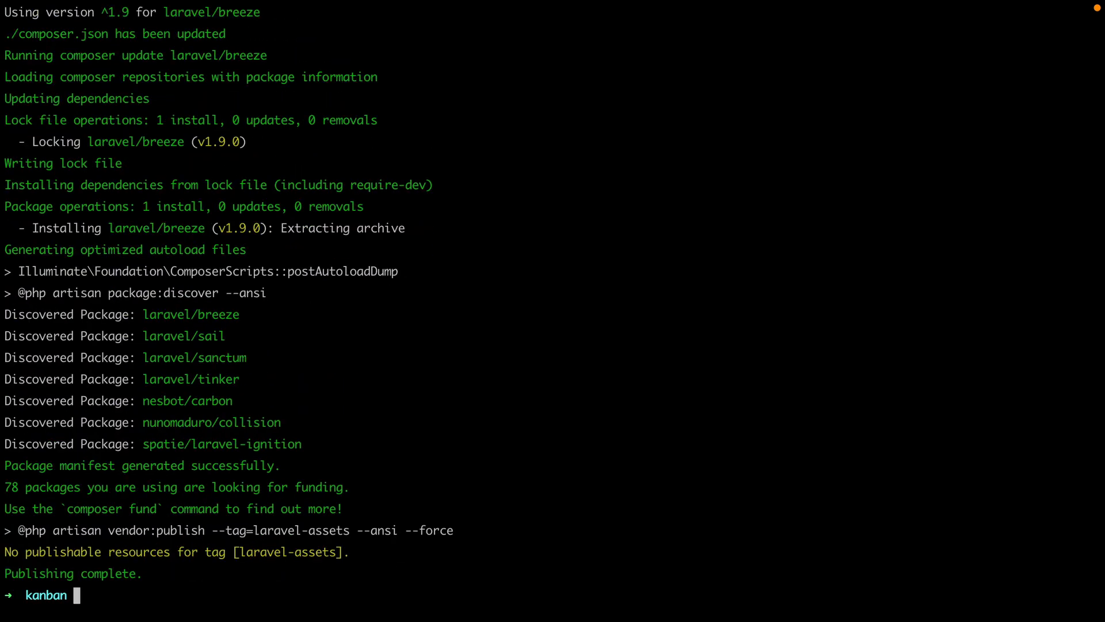
text(php art)
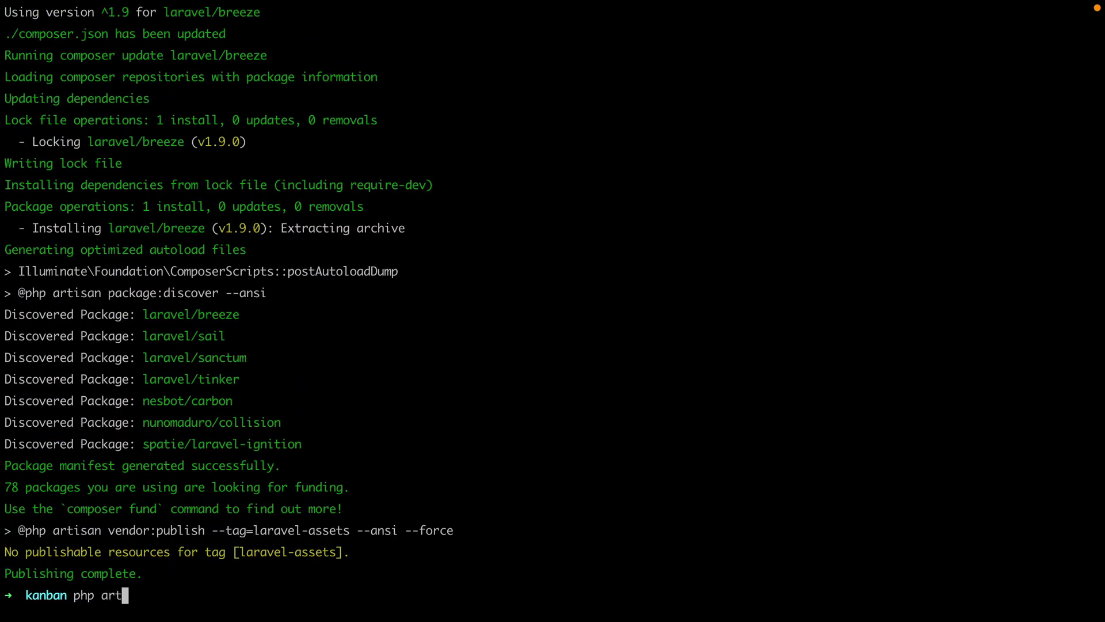
text(isan breeze:)
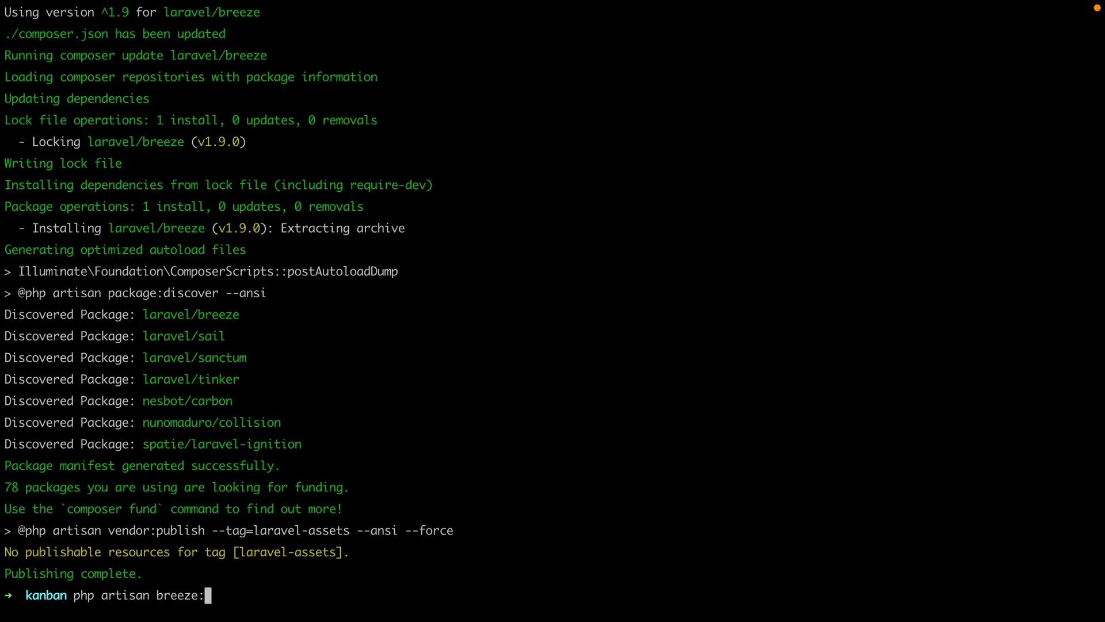
text(install vue)
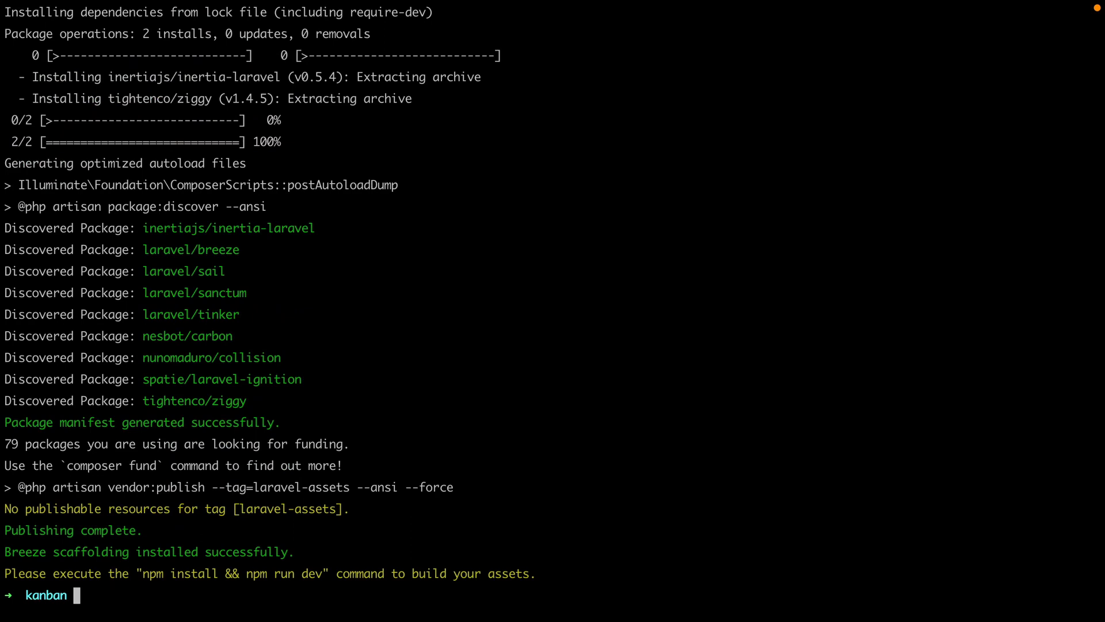
text(npm install & npm run de)
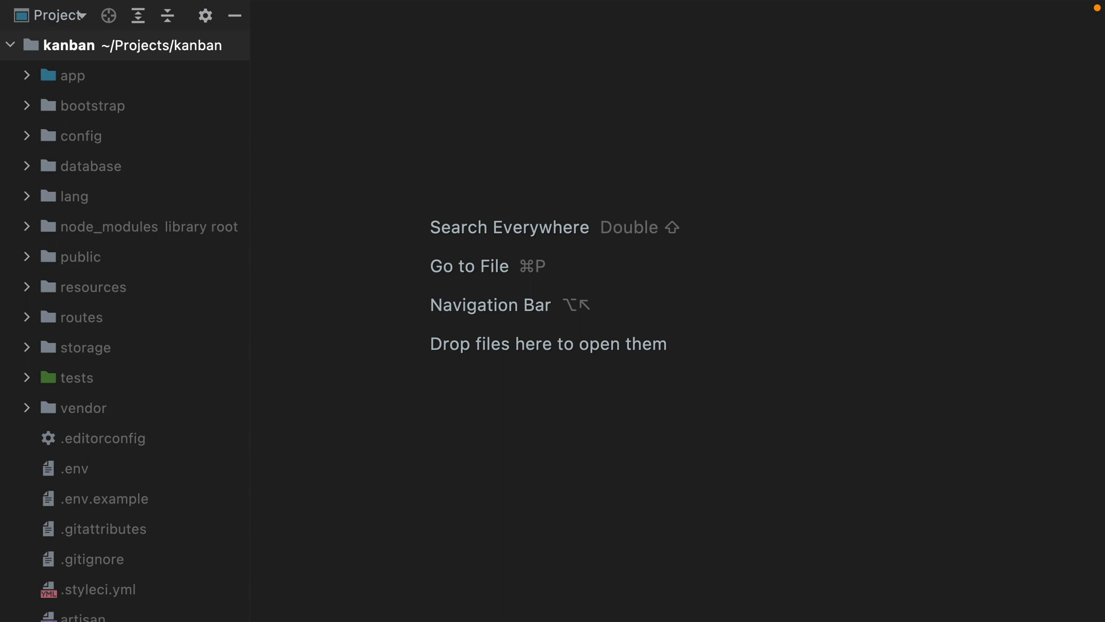
- Edit the .env file, entering the database password after DB_PASSWORD=
double_click(74, 468)
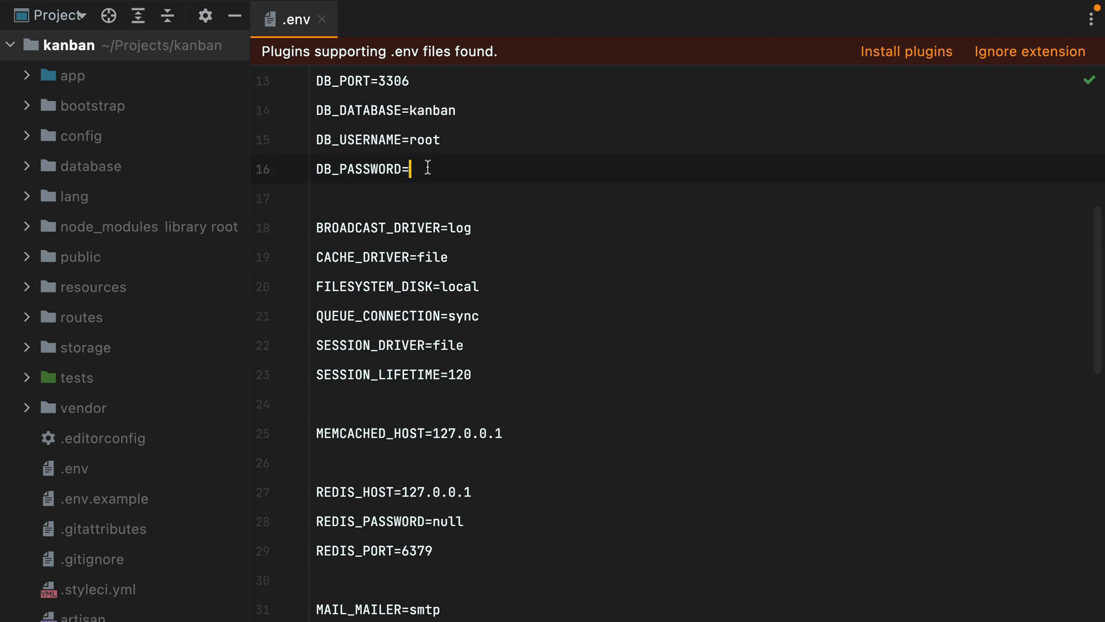
text(dsq)
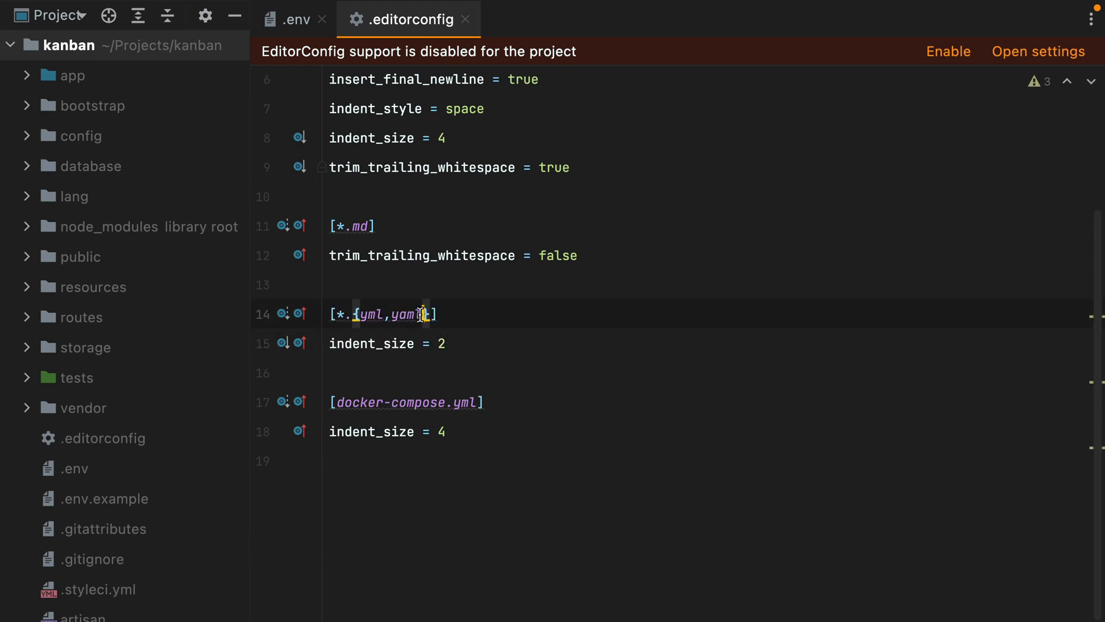
- Extend the .editorconfig 2-space section header to [*.{yml,yaml,css,js,vue,blade.php}]
text(,css,j)
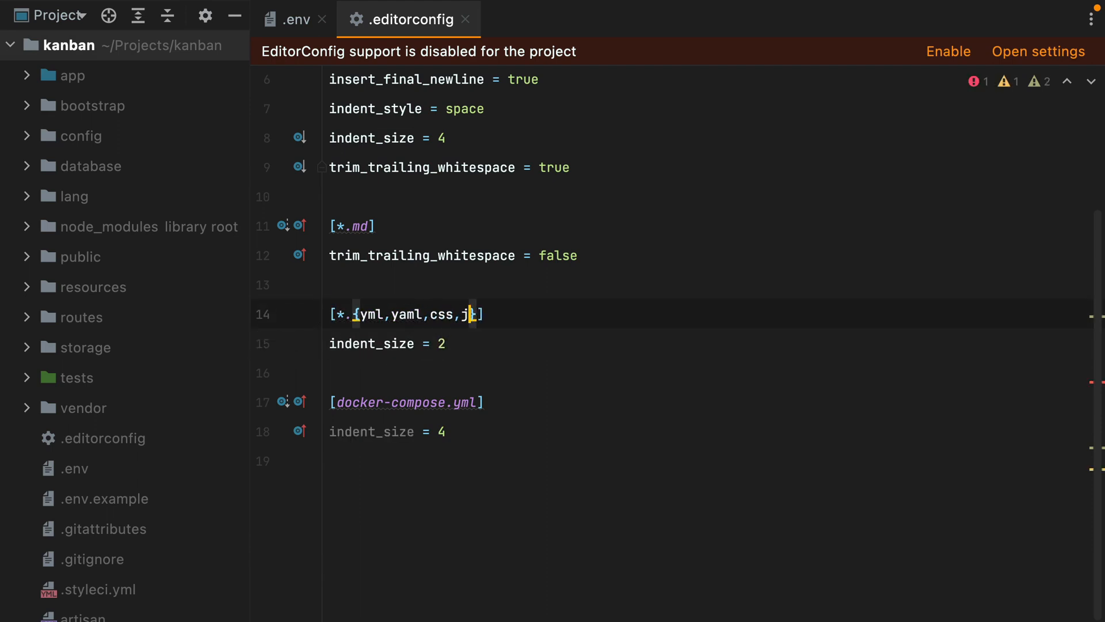
text(,vue,b)
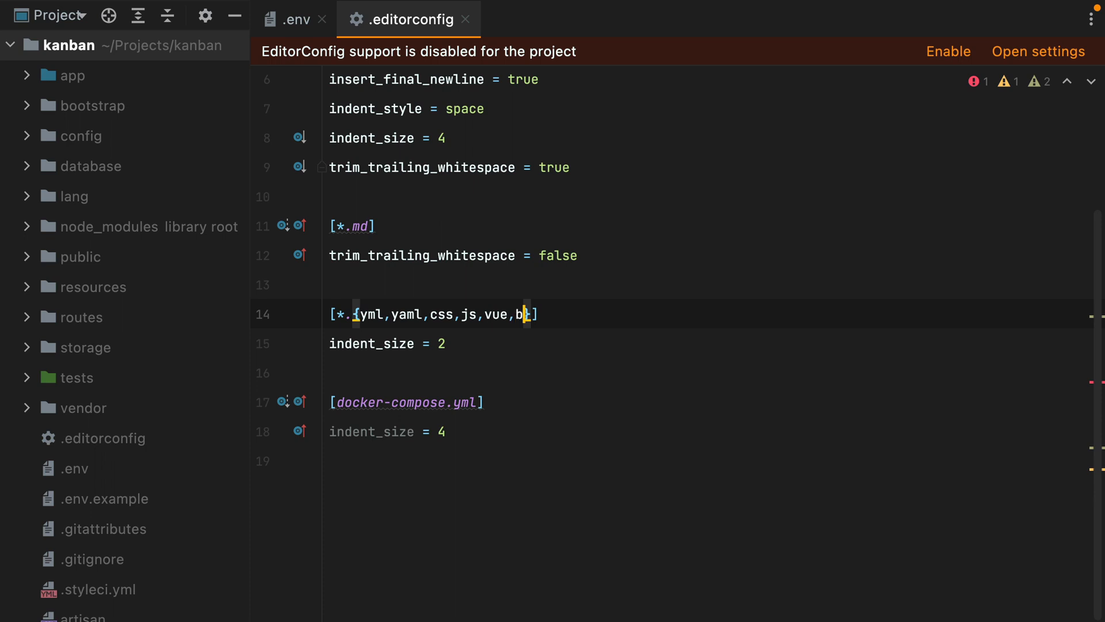
text(lade.php)
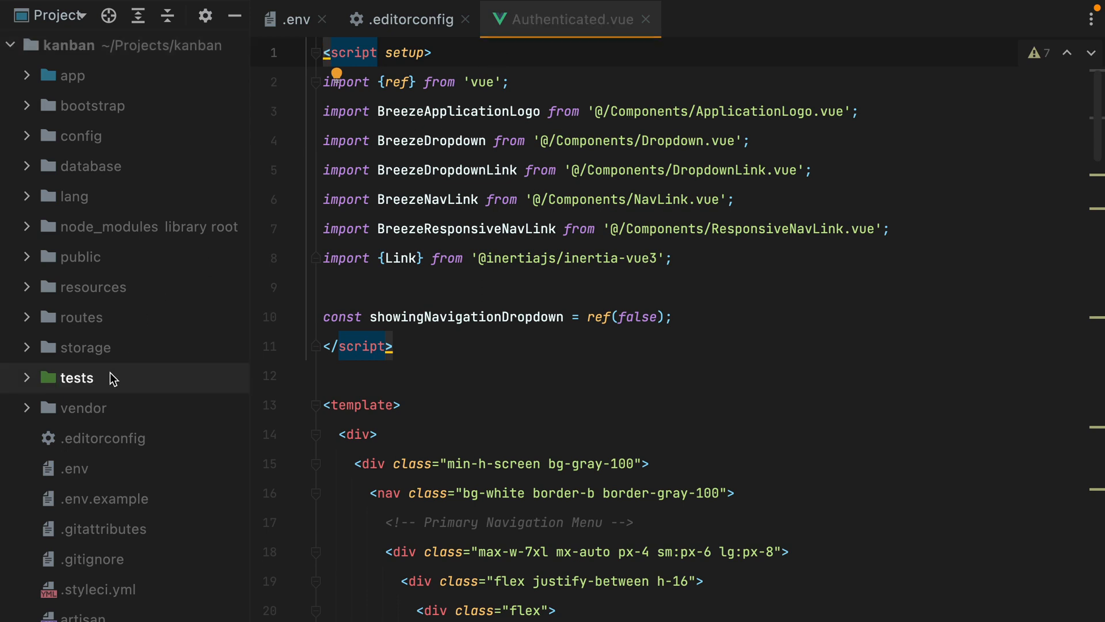
- Run the tests folder and fix the missing interpreter by selecting PHP 8.1.2
right_click(76, 378)
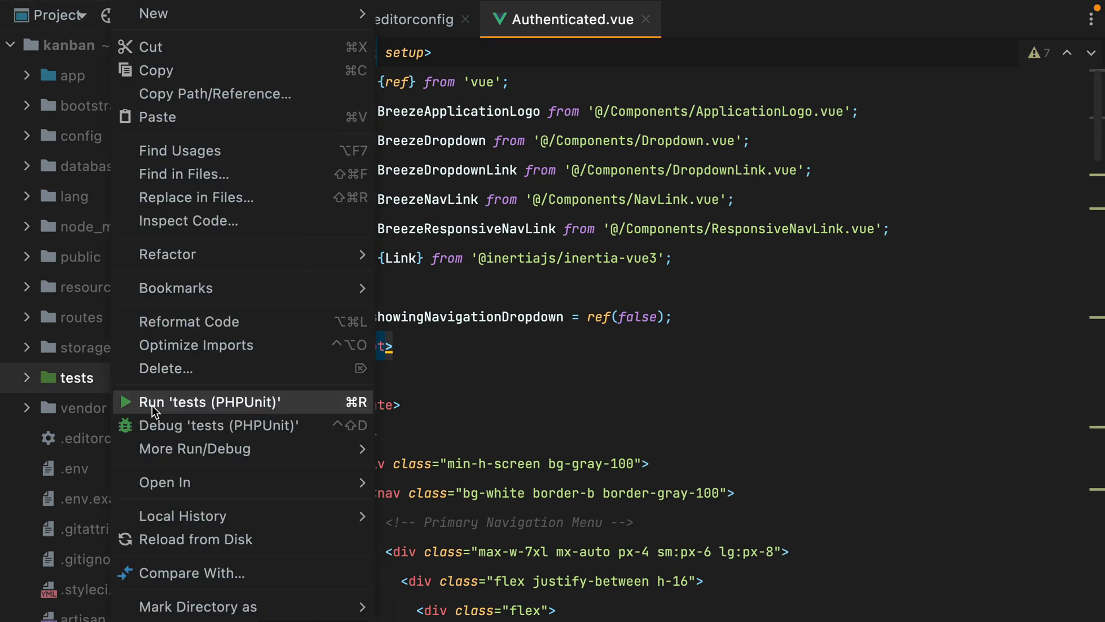
click(209, 402)
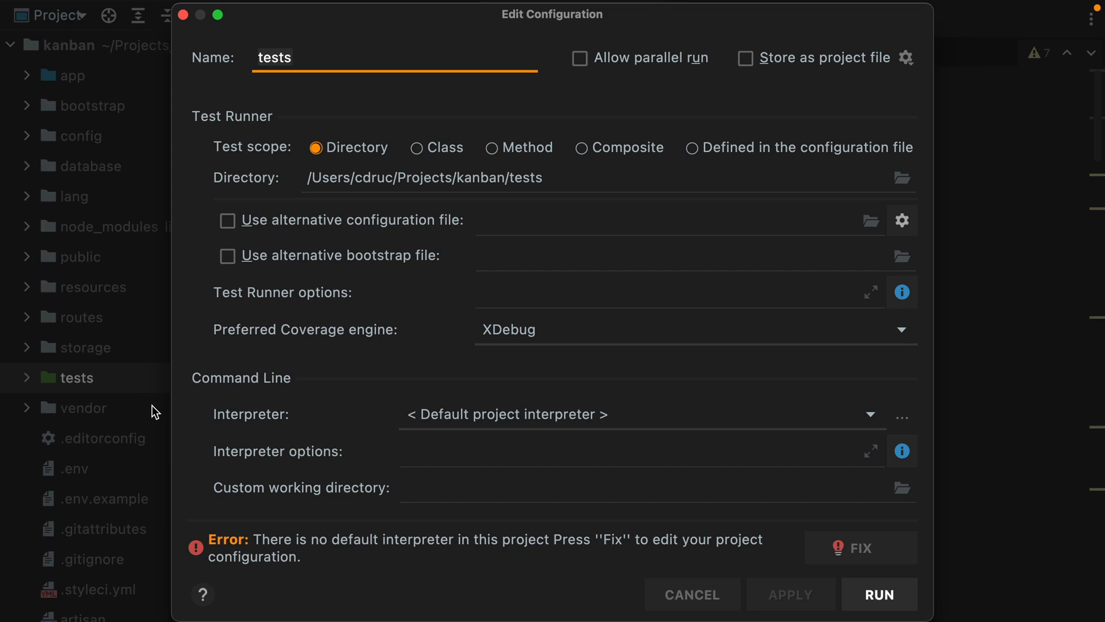
click(691, 594)
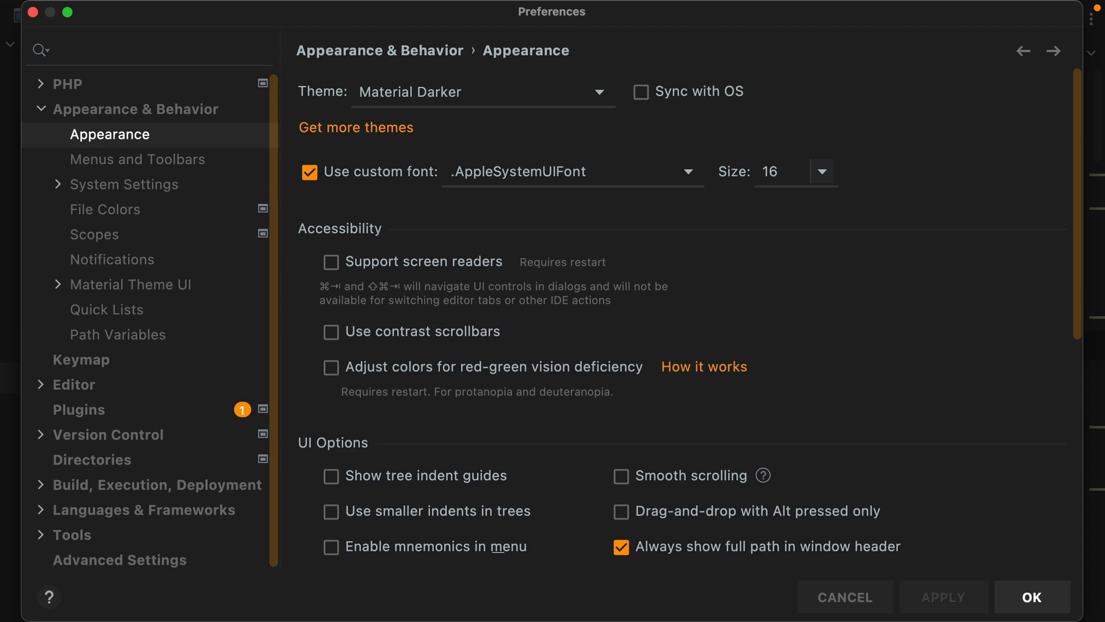
click(67, 83)
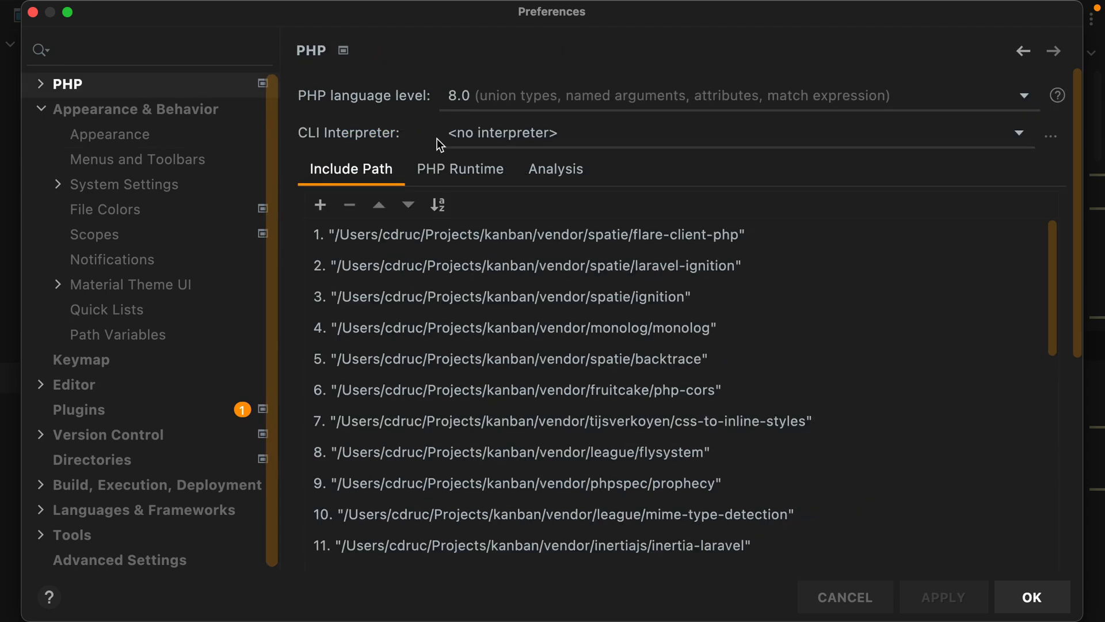
mouse_move(335, 140)
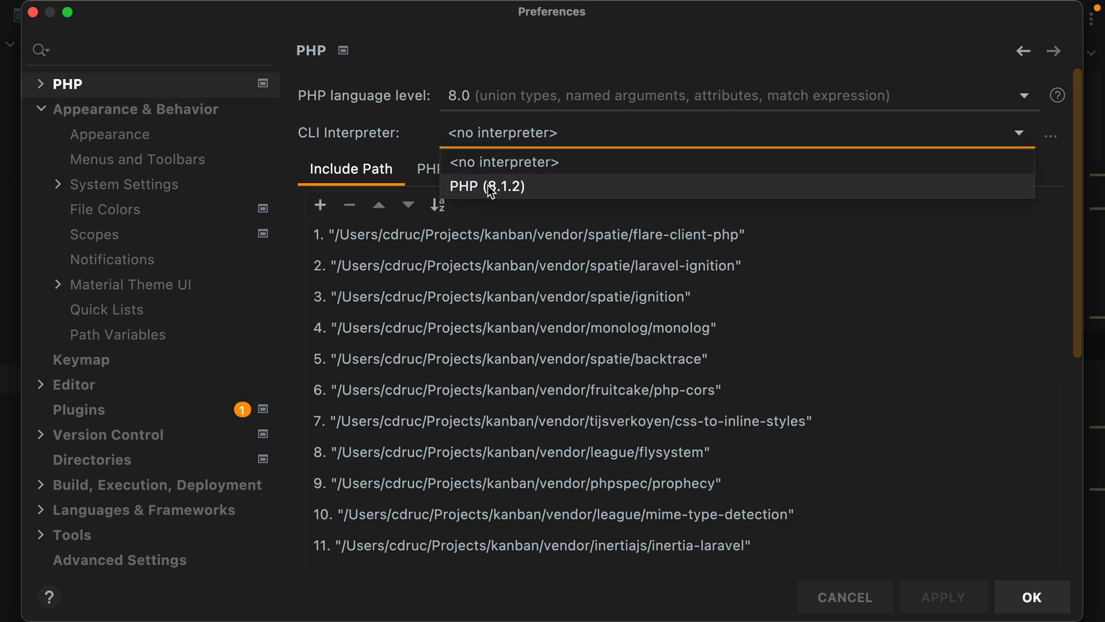
click(485, 186)
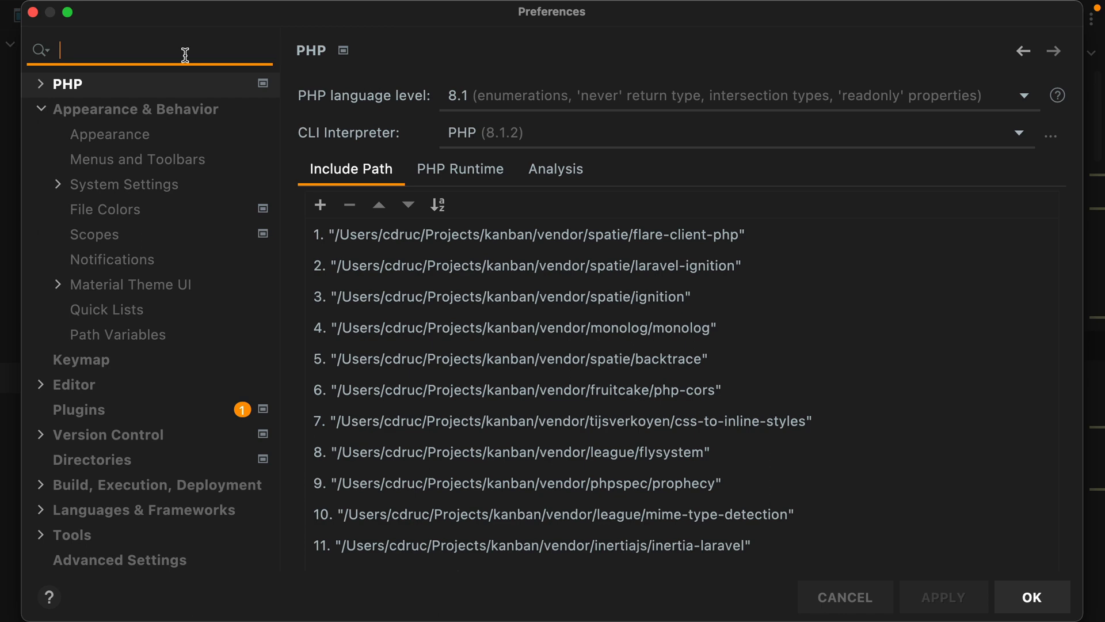
- In Test Frameworks, redetect PHPUnit 9.5.20 and confirm the preferences
text(phpunit)
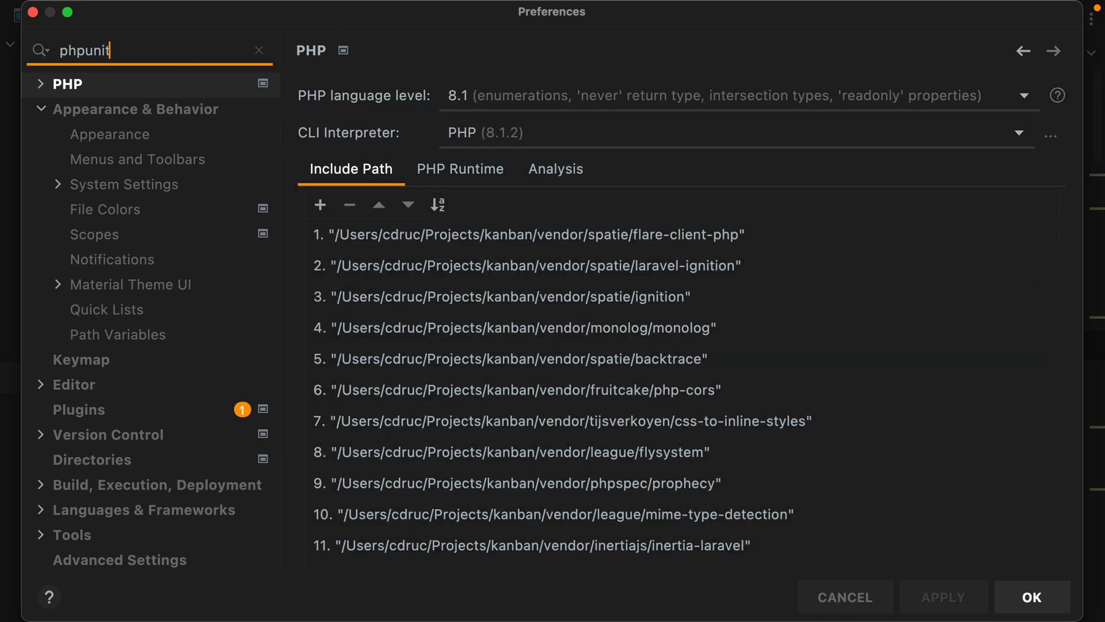
click(127, 109)
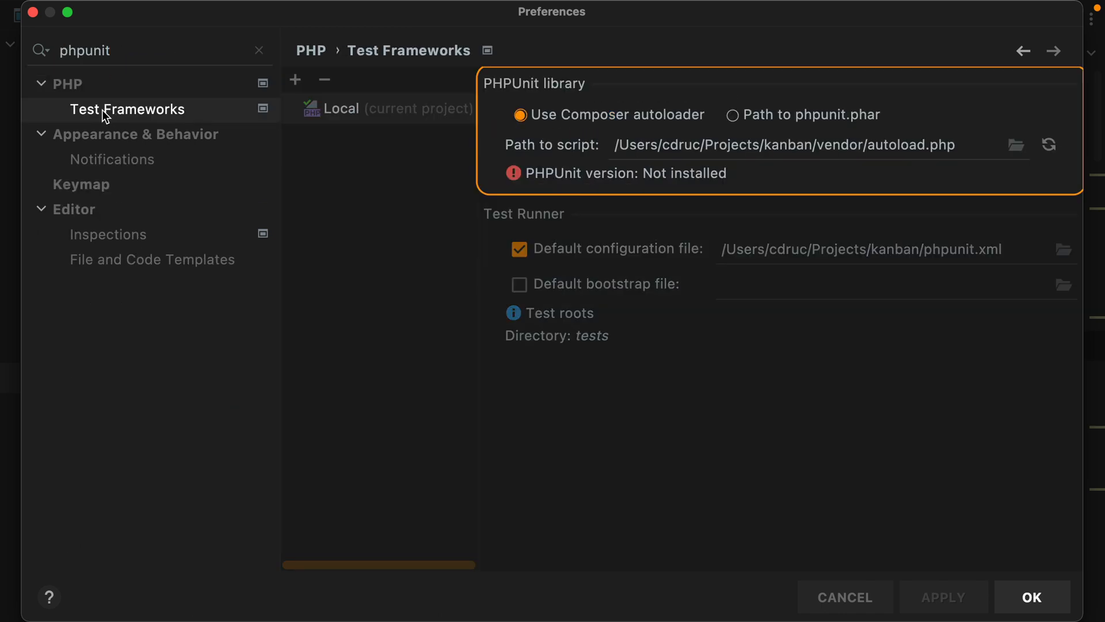
click(1048, 145)
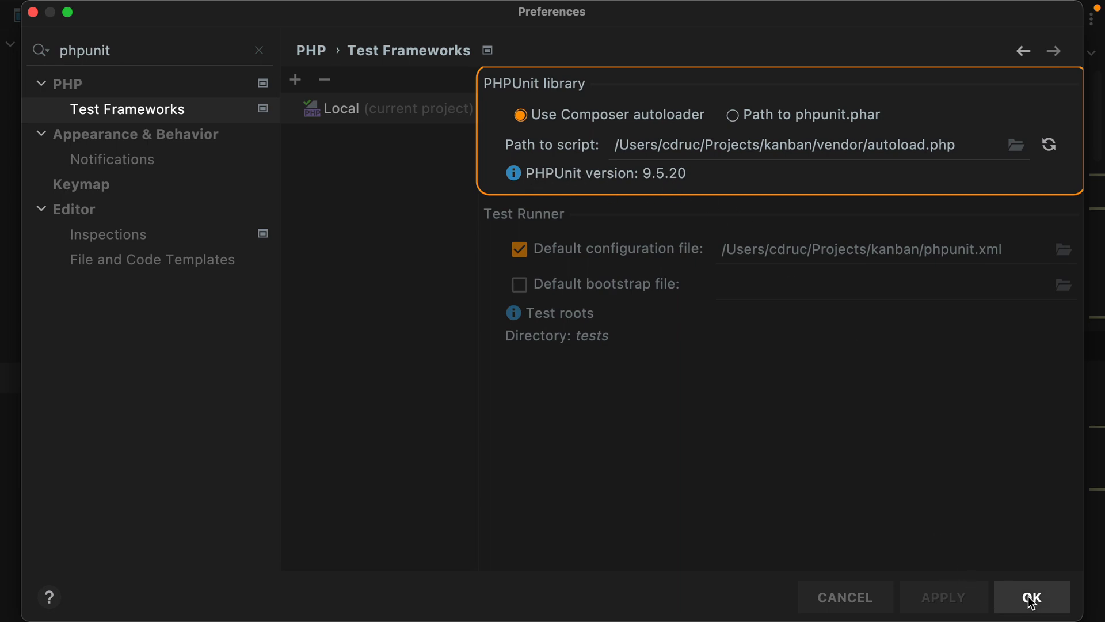
click(1032, 597)
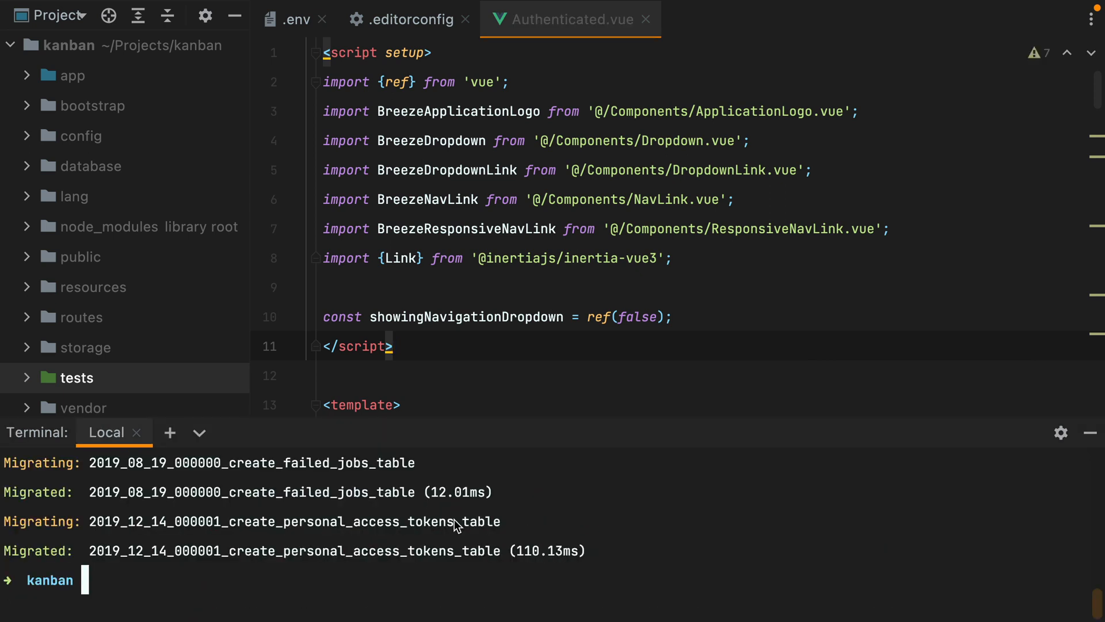
- After php artisan migrate completes, start npm run dev in the built-in terminal
text(npm run)
text(web)
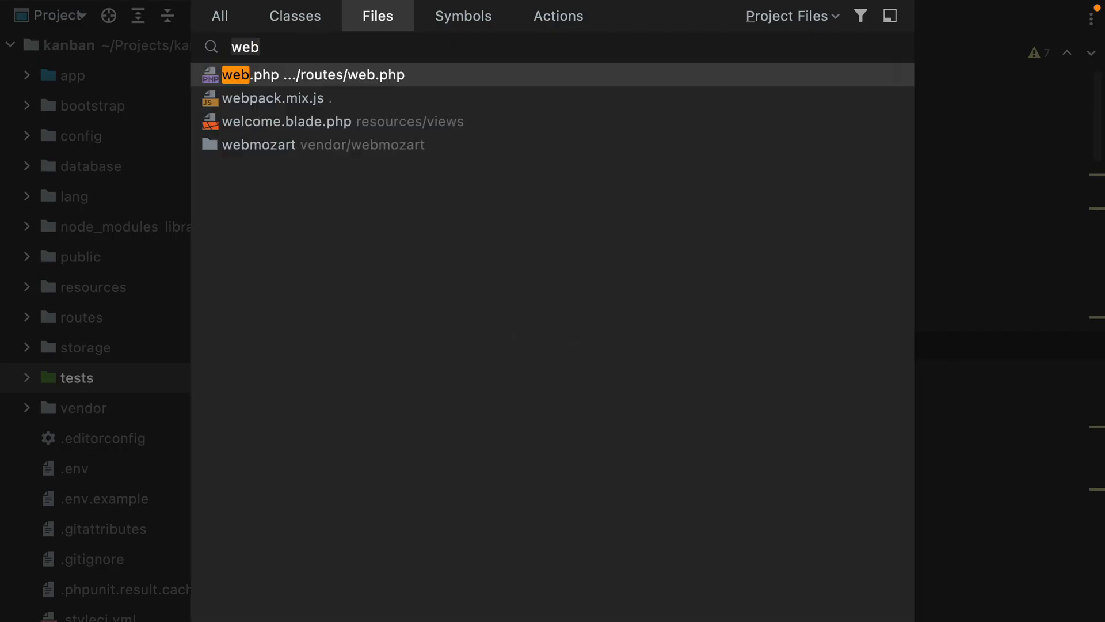
- Add mix.disableNotifications(); to webpack.mix.js and start php artisan serve in the terminal
click(270, 98)
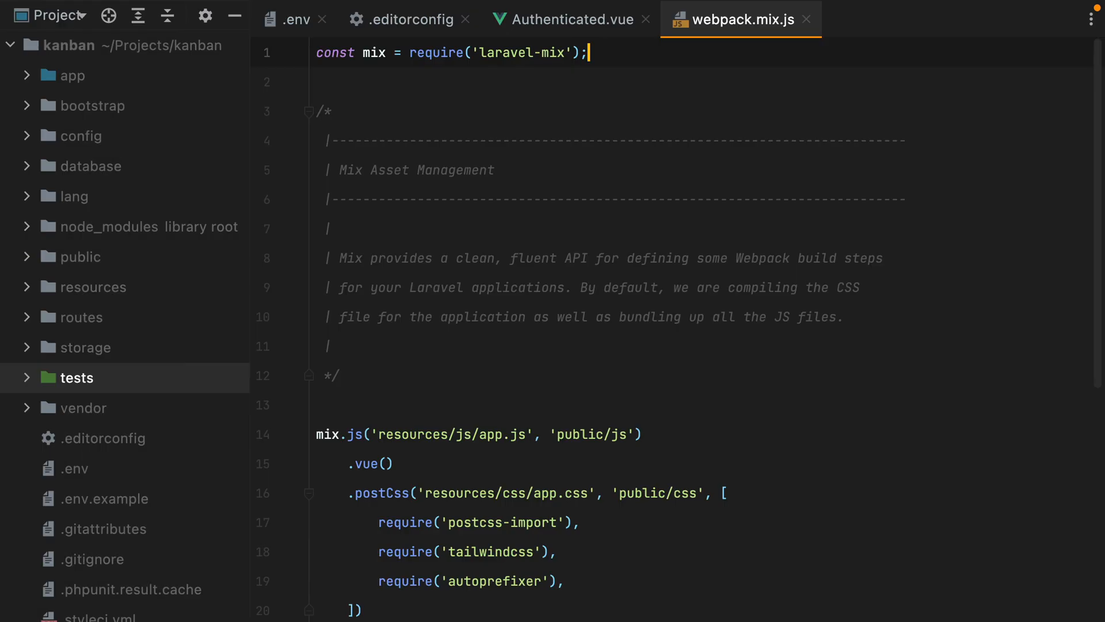
text(mi)
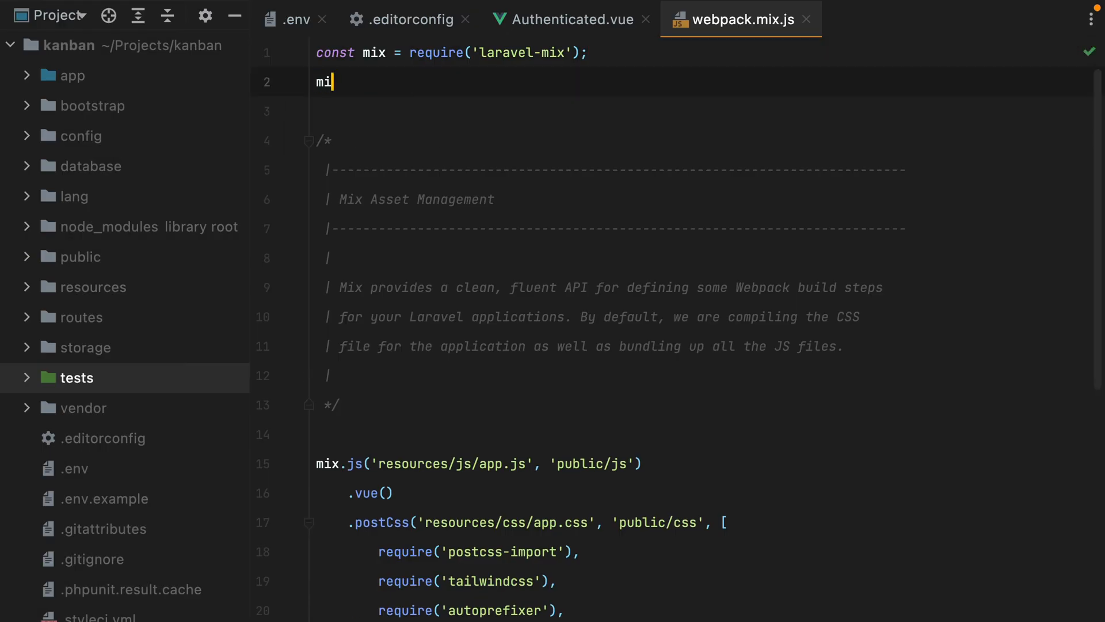
text(x.d)
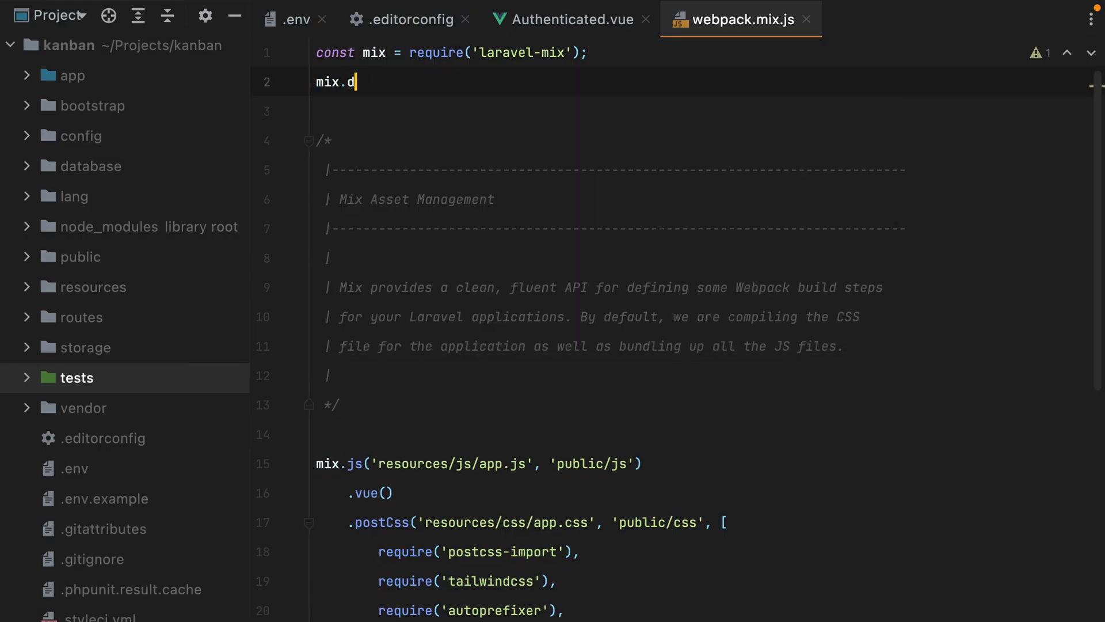
text(isableNotifications();)
text(php)
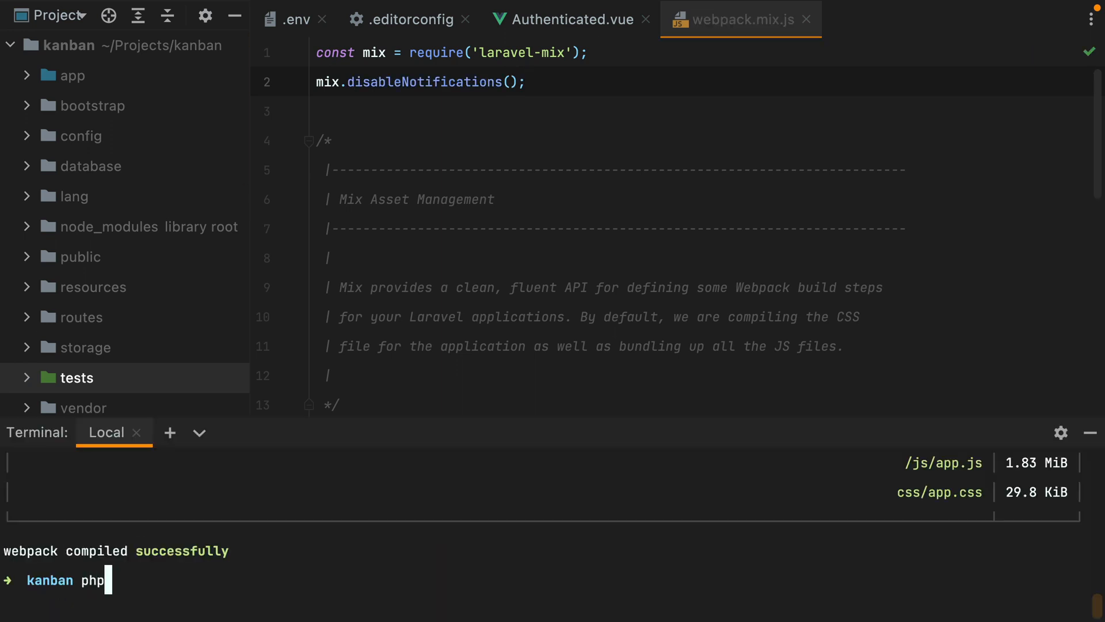
text(artisan serve)
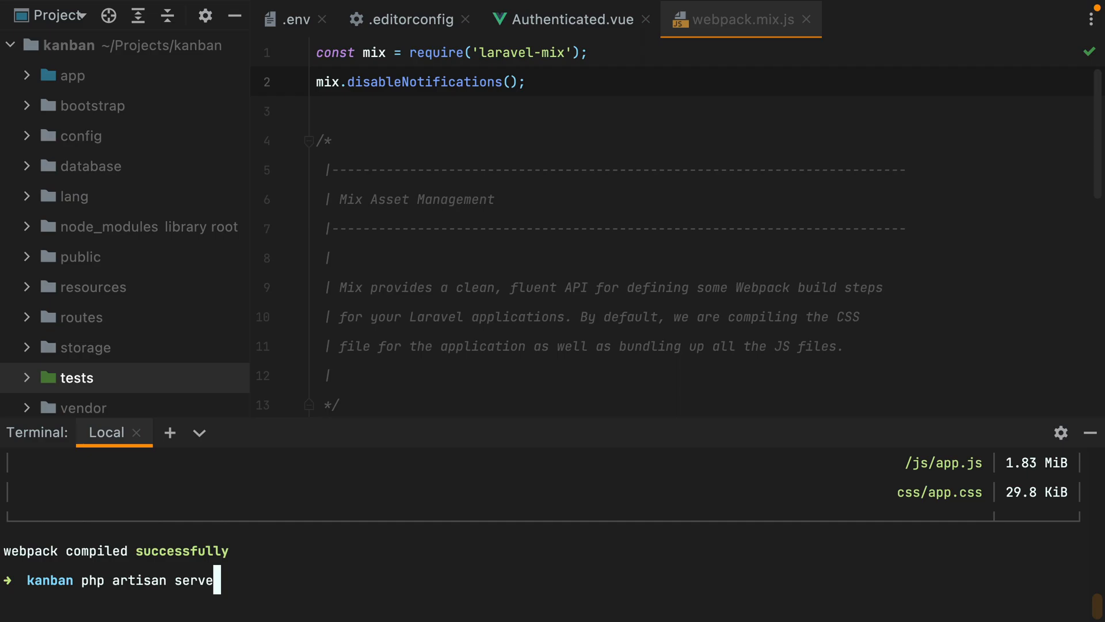